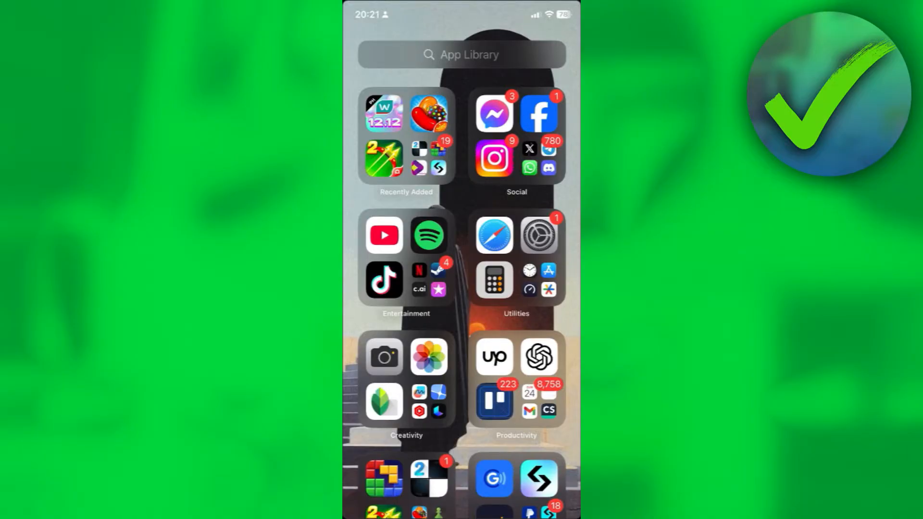
- Open the Files app and bring up actions for the second search result
left_click(462, 55)
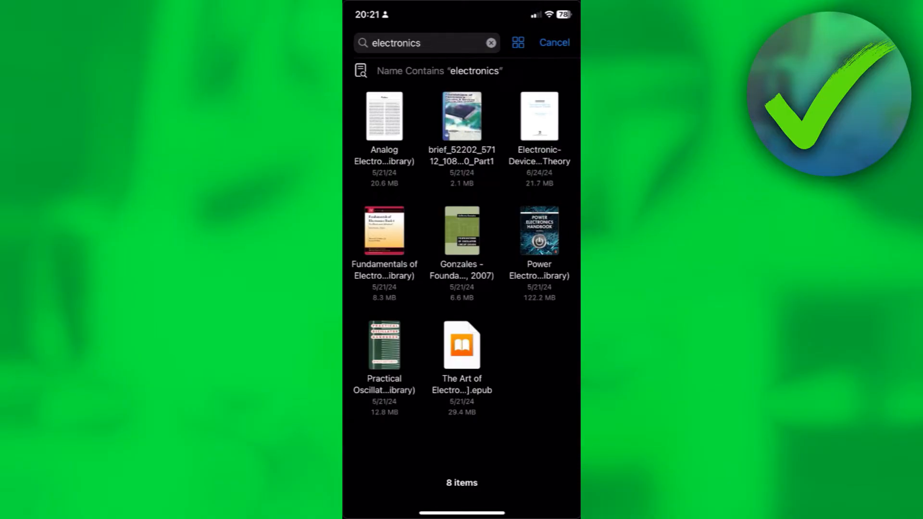
right_click(461, 115)
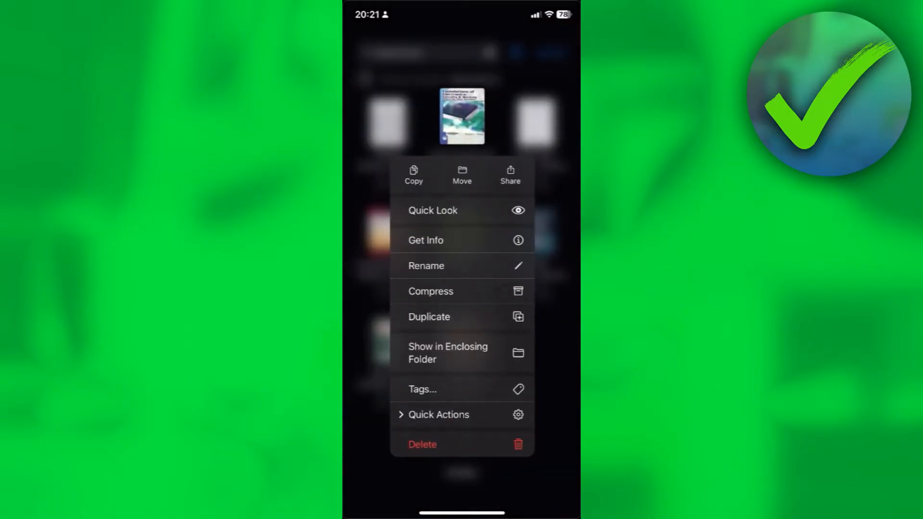
left_click(433, 211)
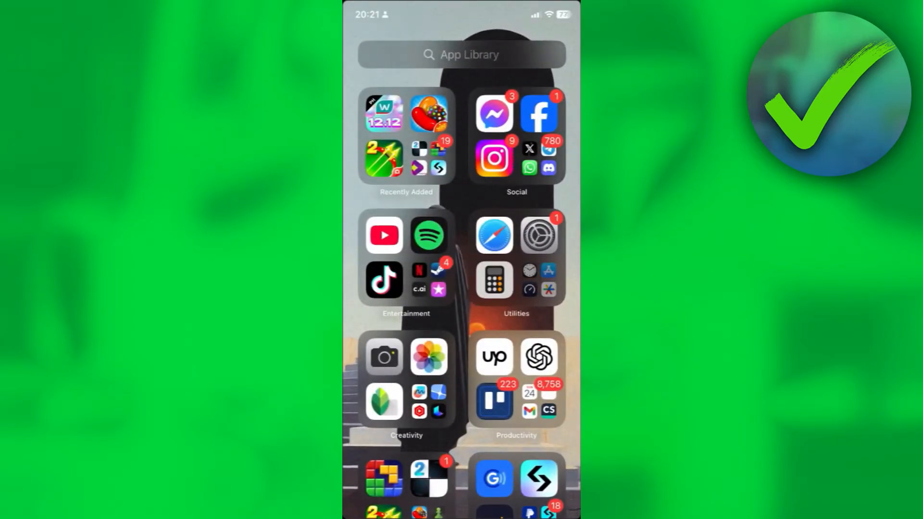
- Search the App Store for 'adobe acrobat reader' and open the Adobe Acrobat Reader: Edit PDF page
left_click(461, 54)
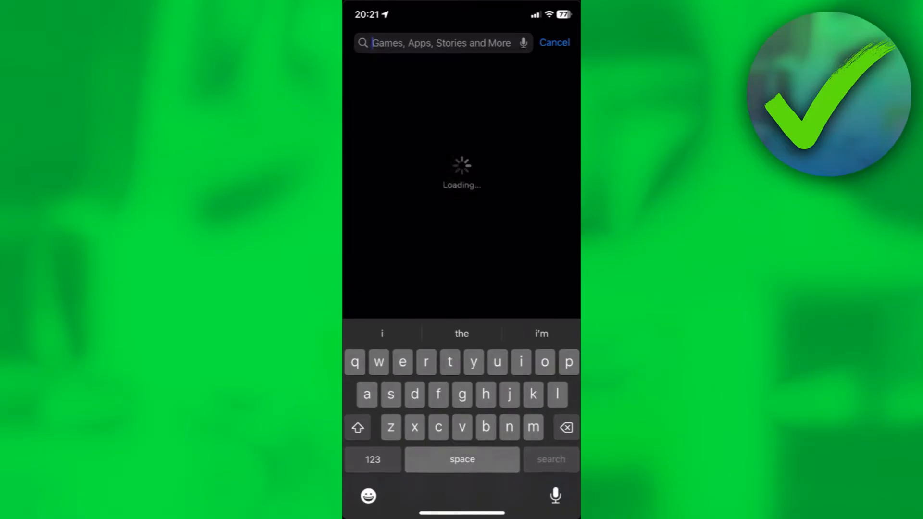
type("adobe acrobat")
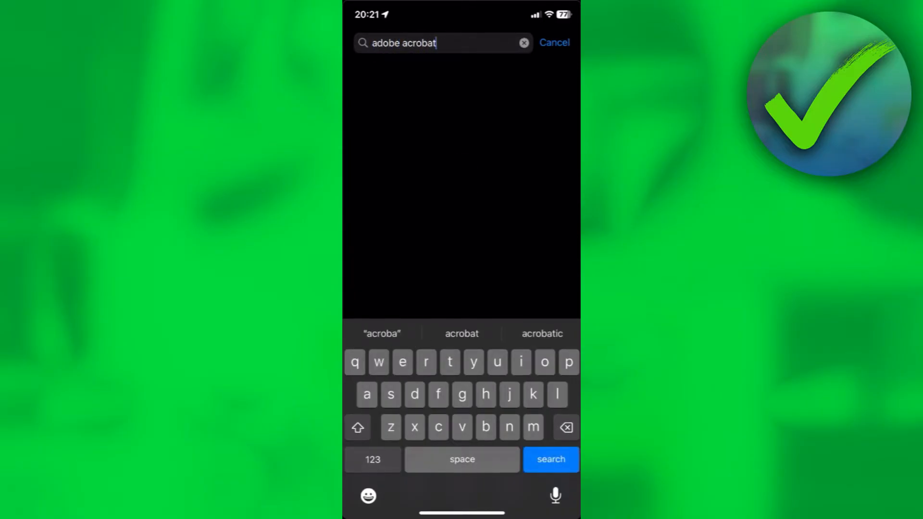
type("reader")
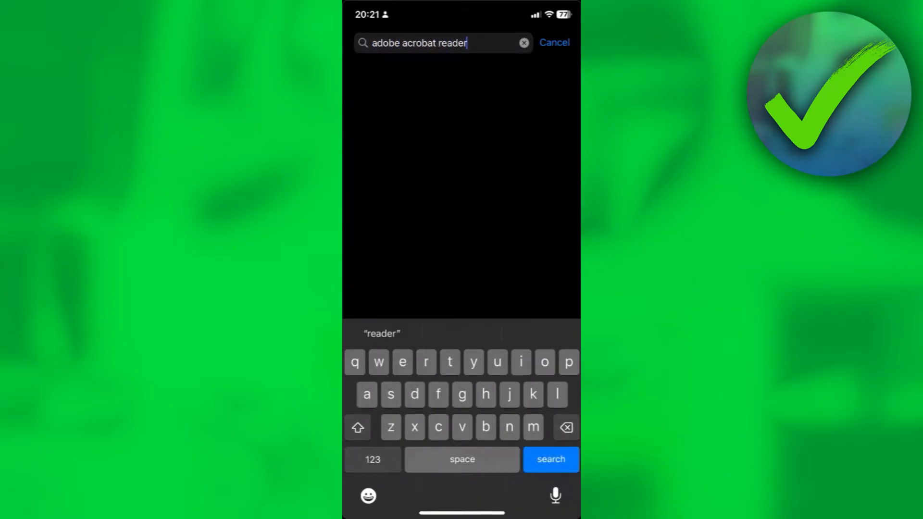
left_click(550, 459)
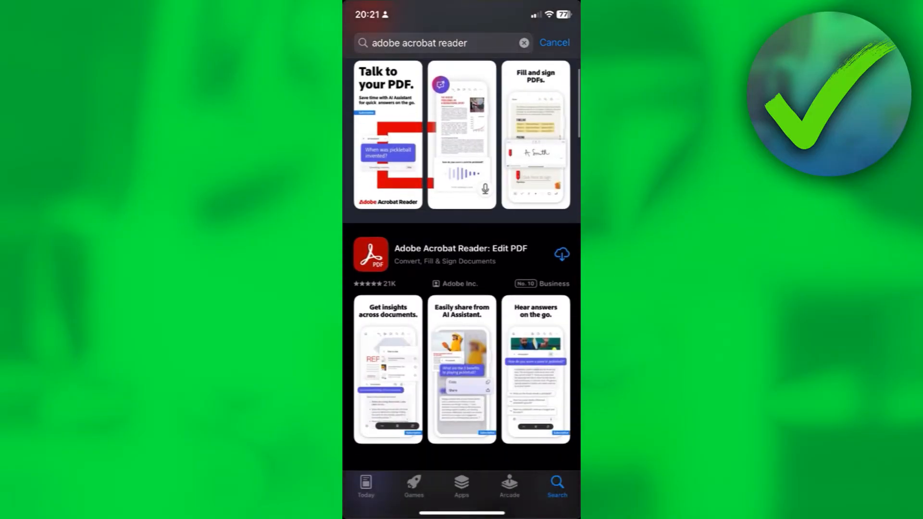
scroll("up", 3)
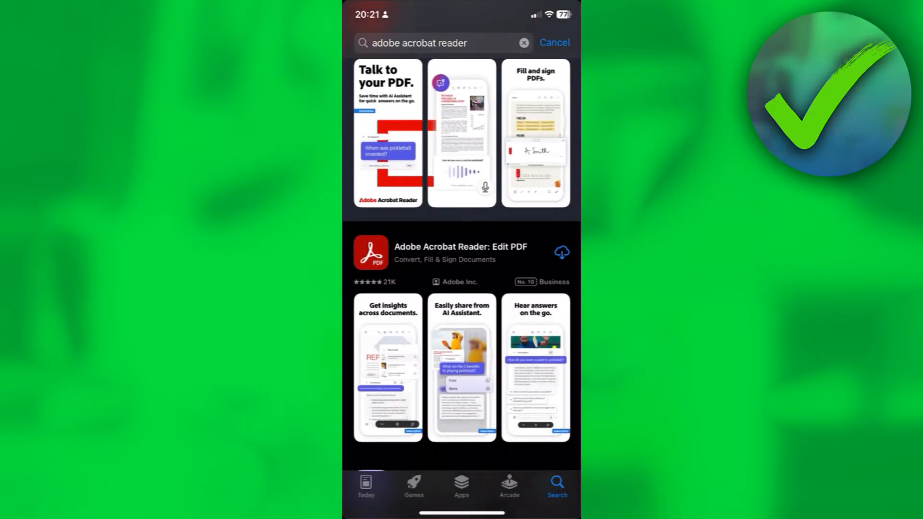
left_click(459, 252)
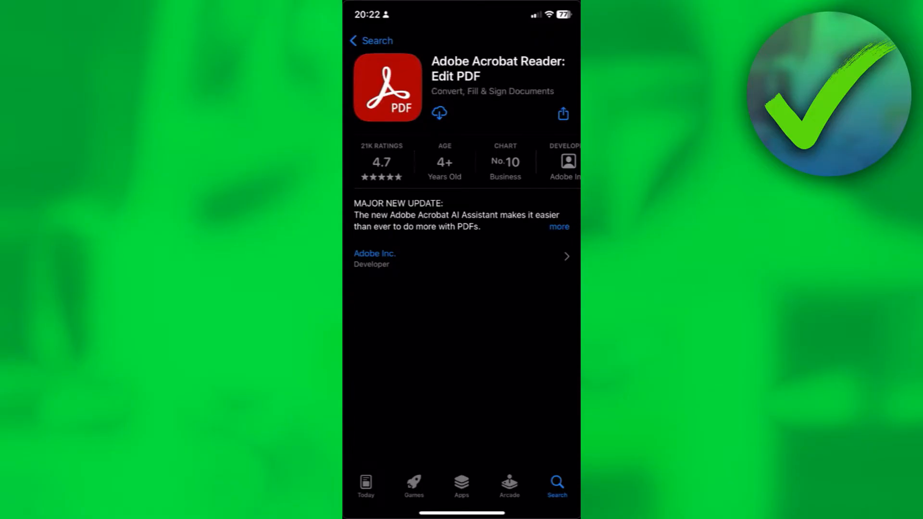
- Download Adobe Acrobat Reader and launch it to its Welcome back screen
left_click(439, 113)
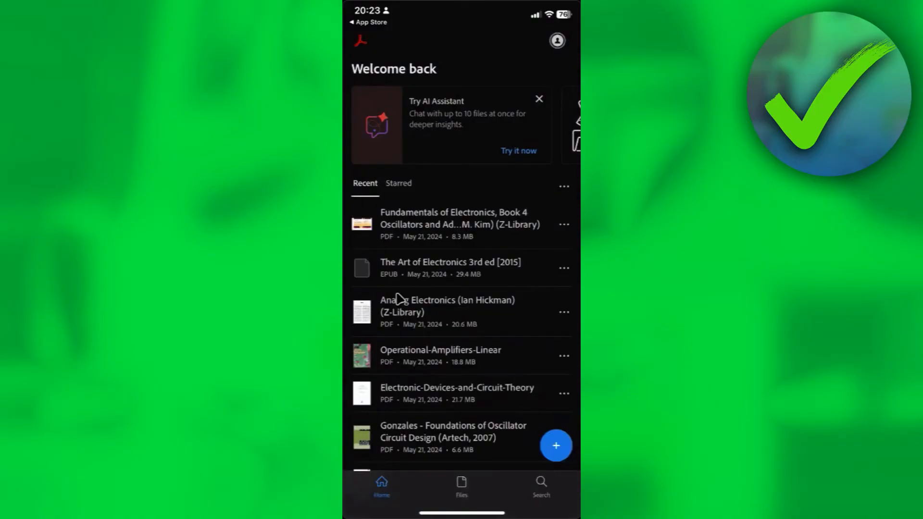
- Show the Locations list with On this iPhone, Photos and cloud services
left_click(555, 446)
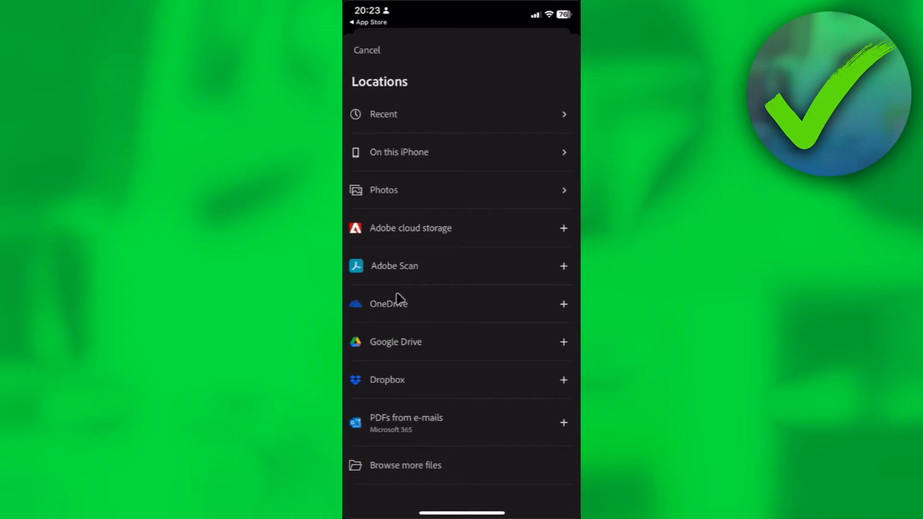
- Search the phone's files for 'electronic' and open the electronics textbook PDF
left_click(384, 115)
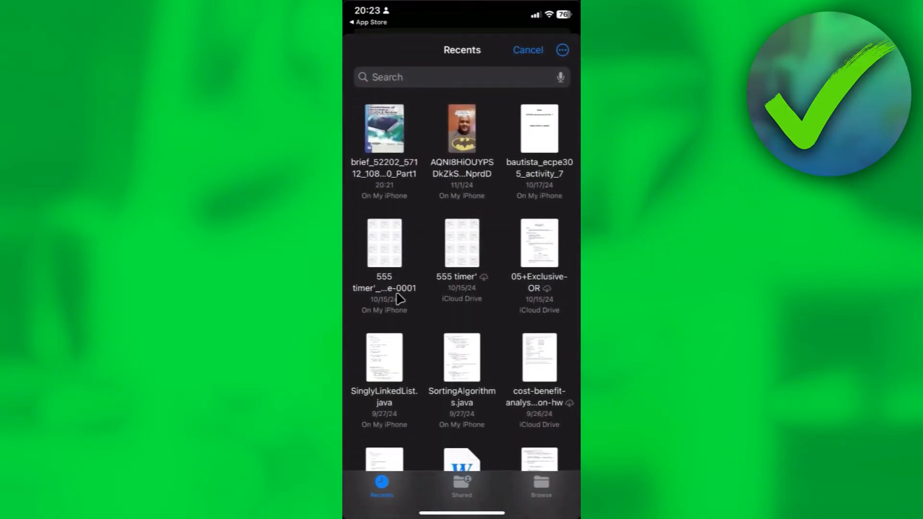
type("ele")
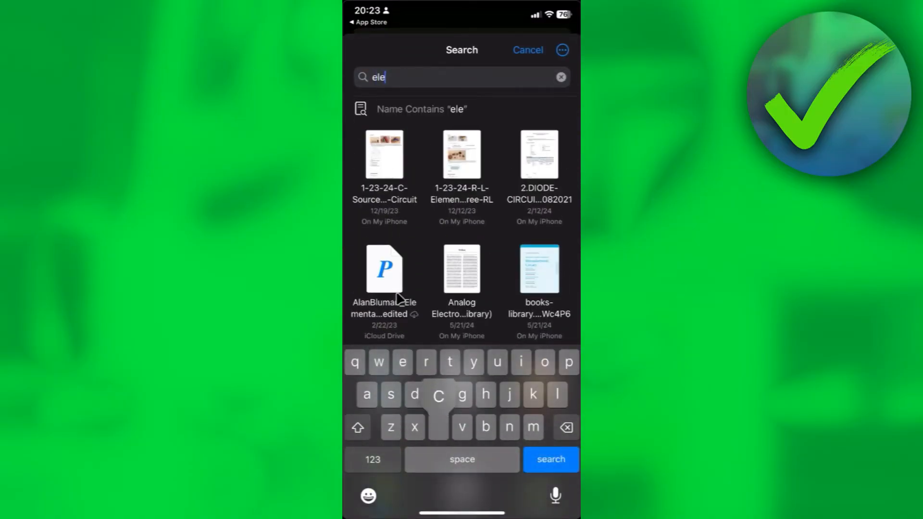
type("ctronic")
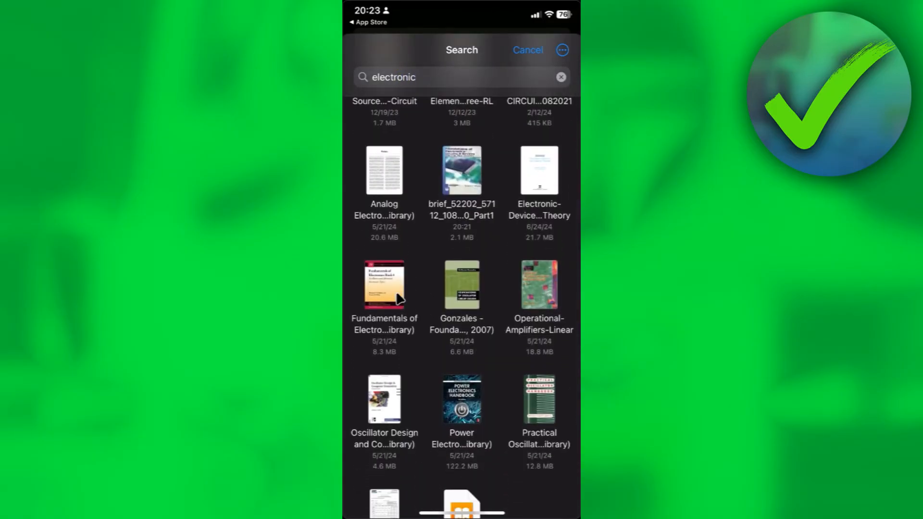
left_click(562, 50)
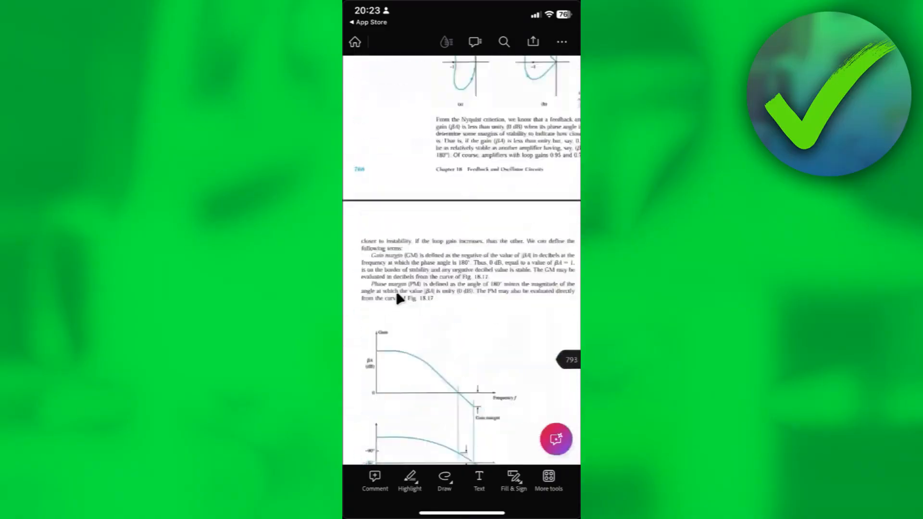
- Scroll the electronics PDF toward the break between the two pages
scroll("up", 3)
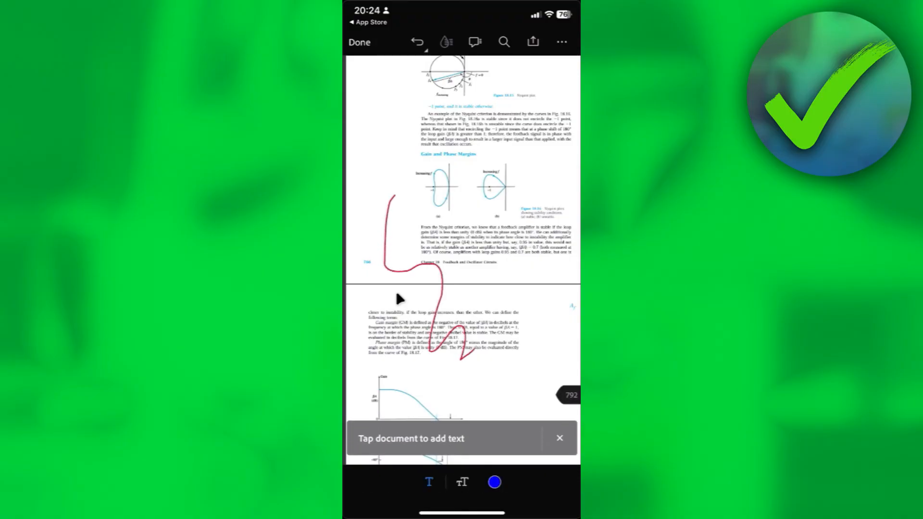
- Add a 'text' annotation at the top of the second page and select it
left_click(497, 234)
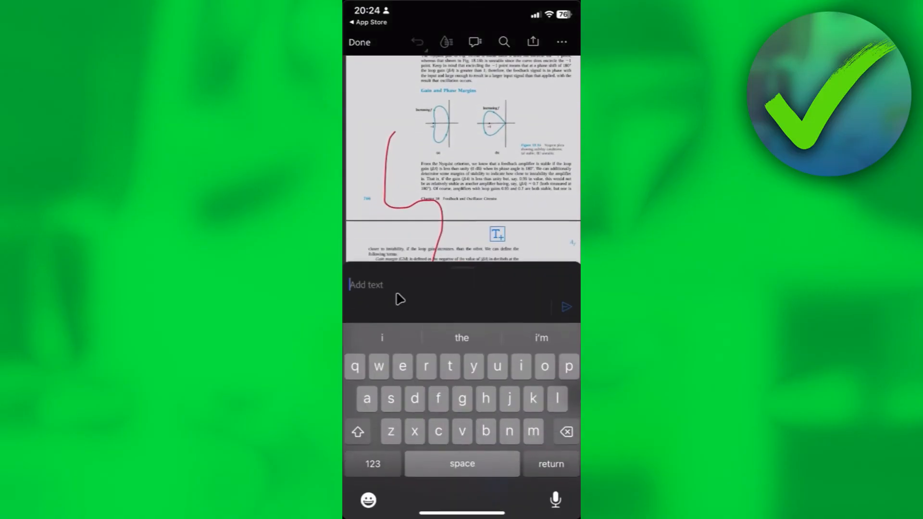
type("text")
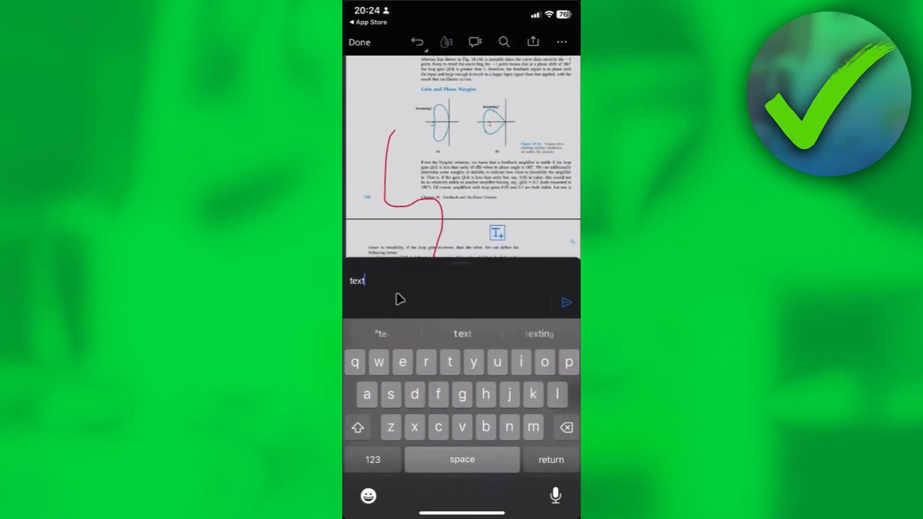
left_click(566, 302)
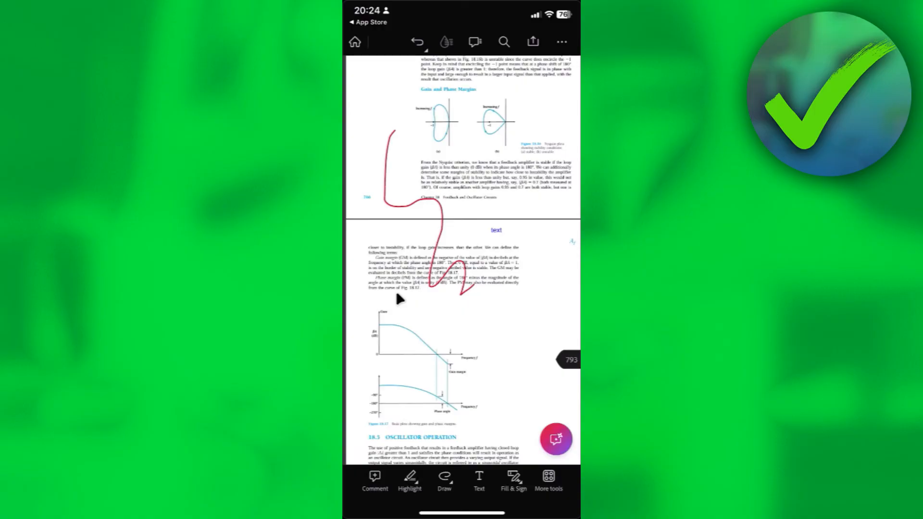
left_click(513, 481)
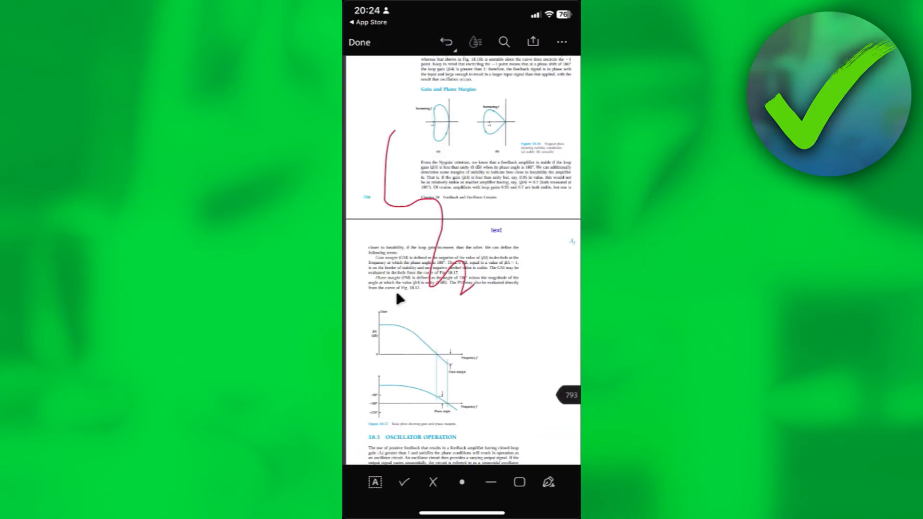